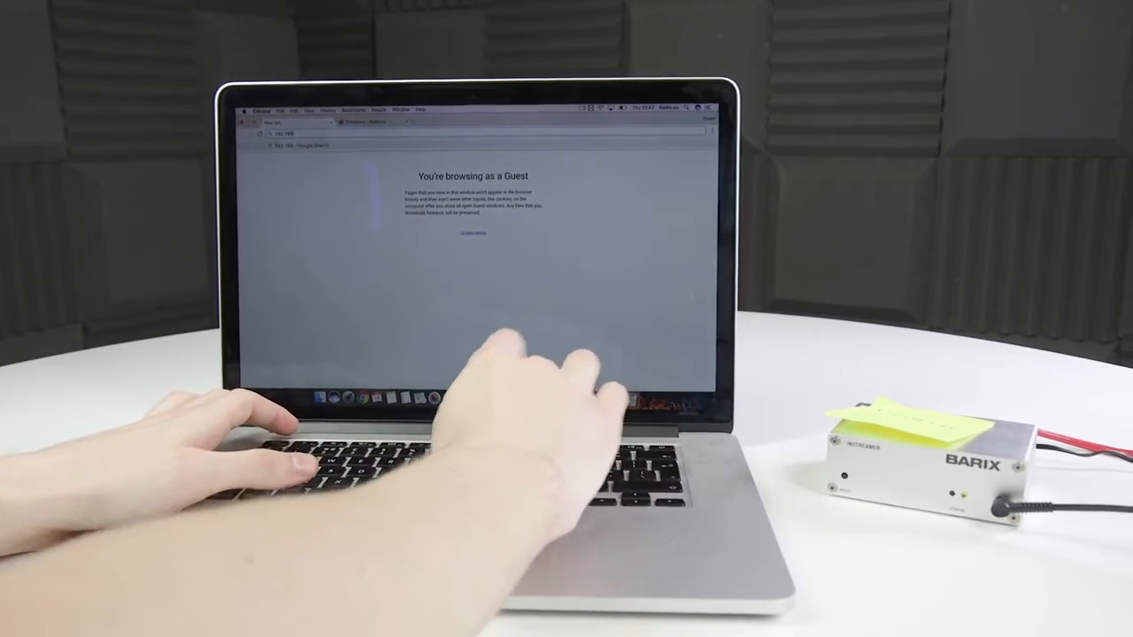
Change the device's Web Server Port to 80 under Advanced network settings and save
text(192.168.1.44)
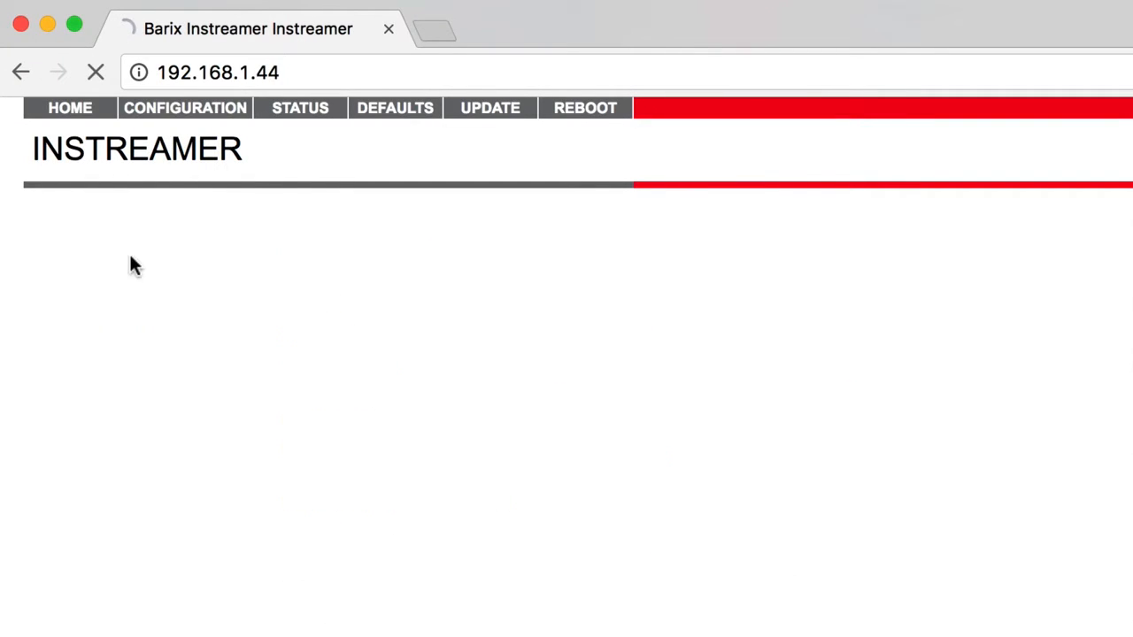
click(185, 107)
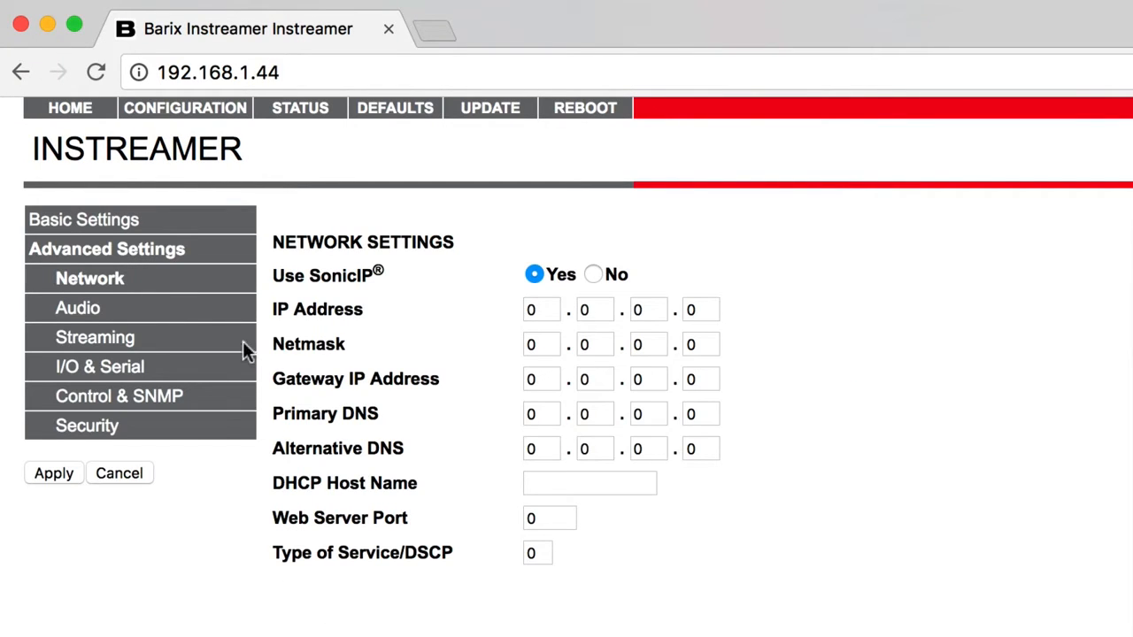
click(549, 518)
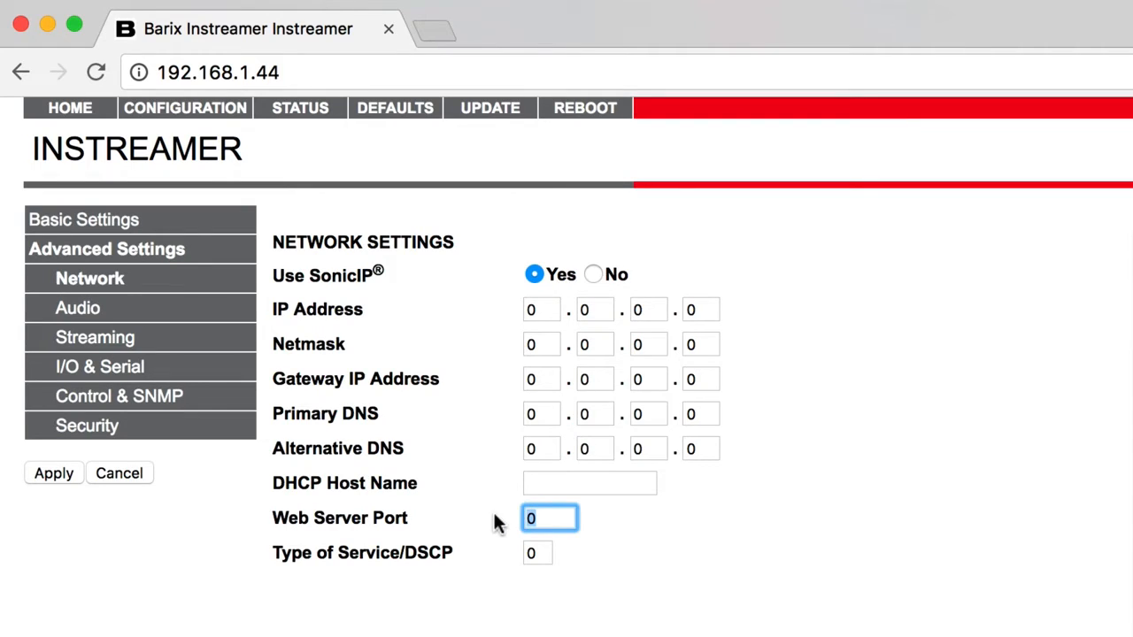
text(80)
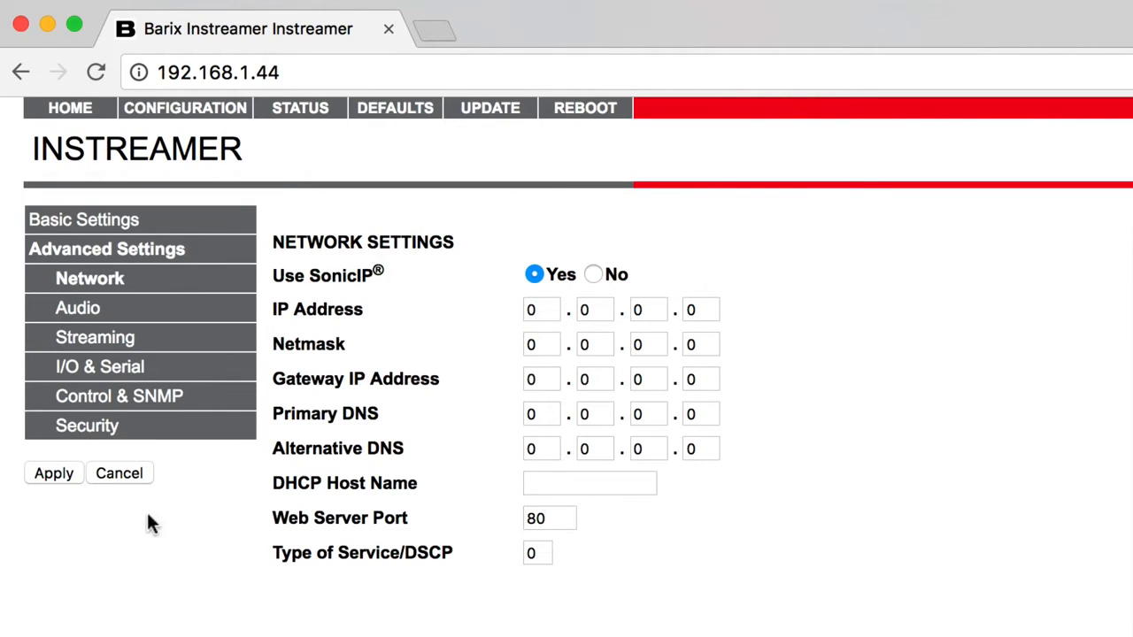
click(53, 473)
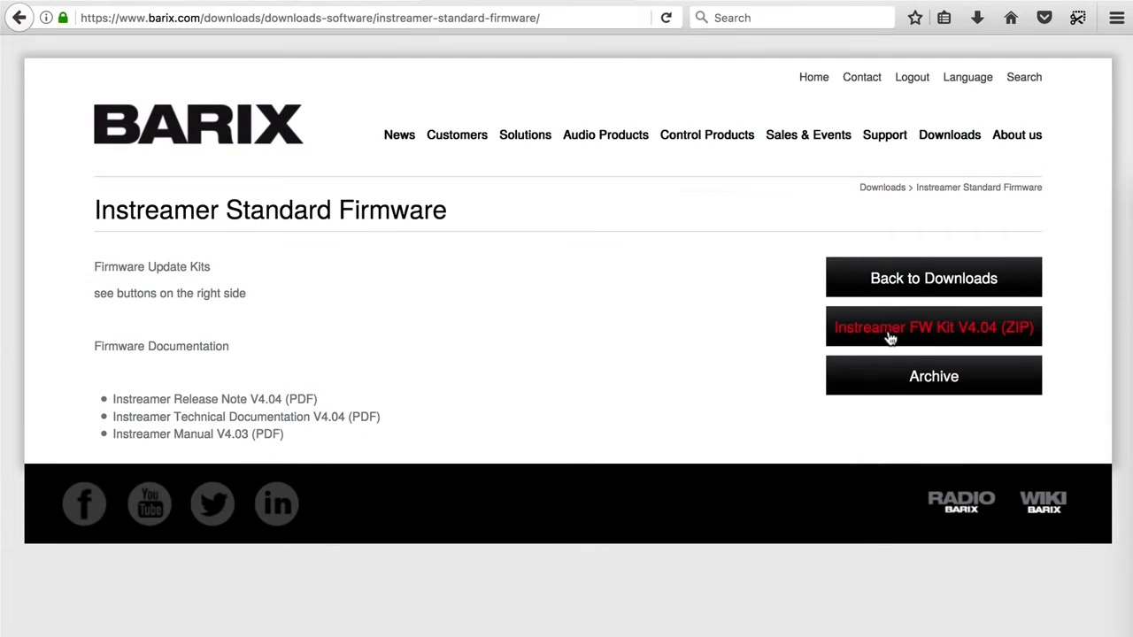
Save the Instreamer FW Kit V4.04 ZIP to the computer
click(933, 327)
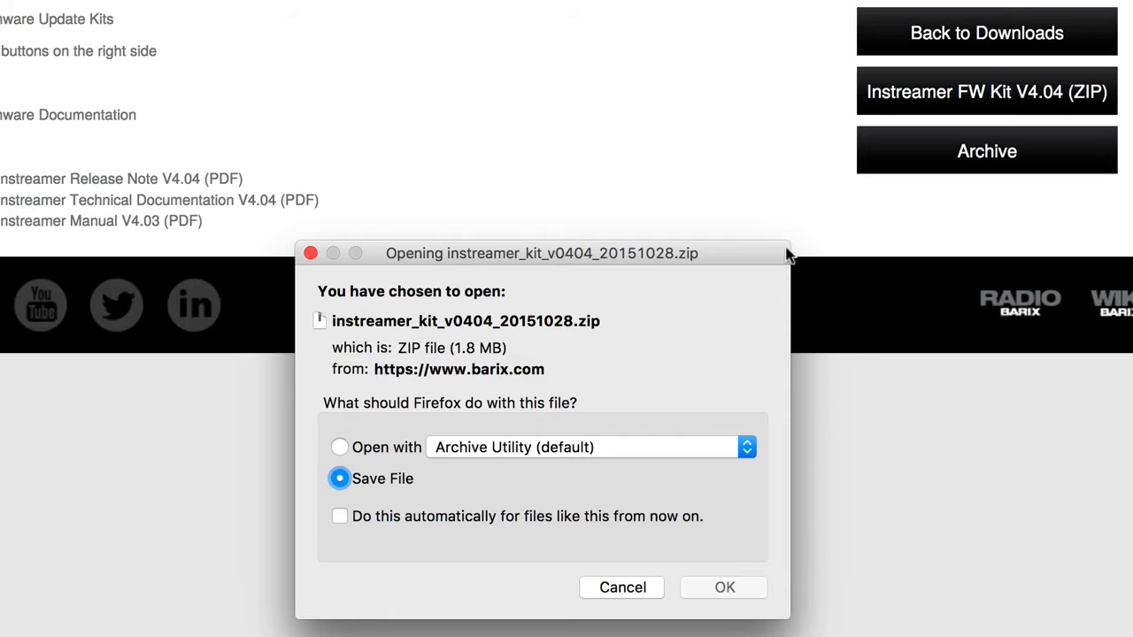
click(723, 586)
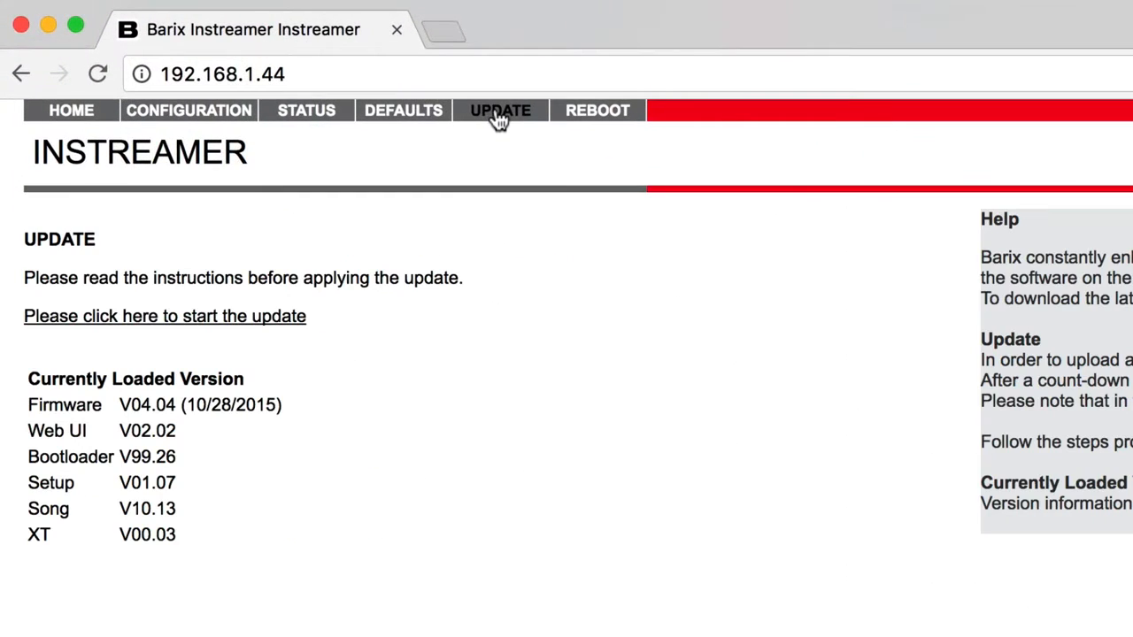
Upload compound.bin, update and reboot, then verify firmware V04.04 on the UPDATE page
click(165, 316)
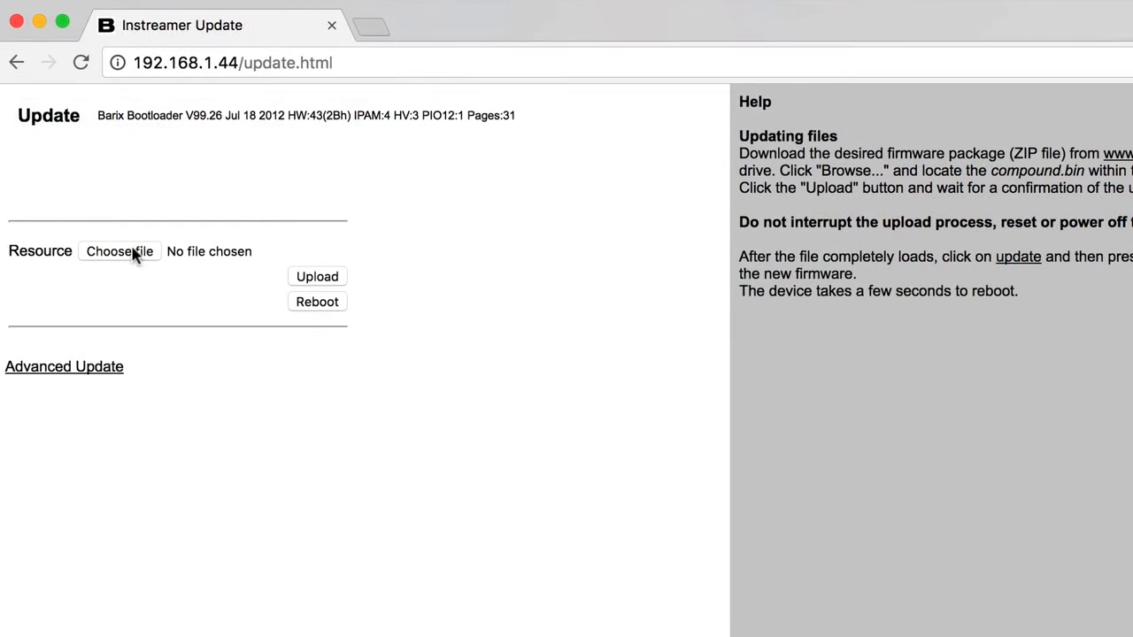
click(119, 251)
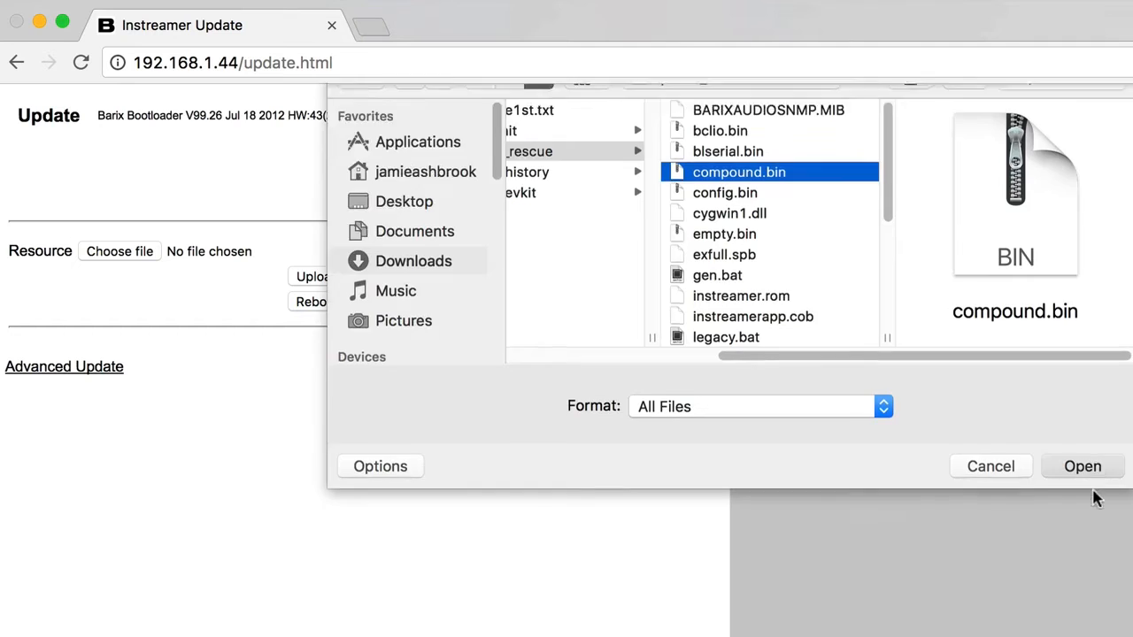
click(1082, 467)
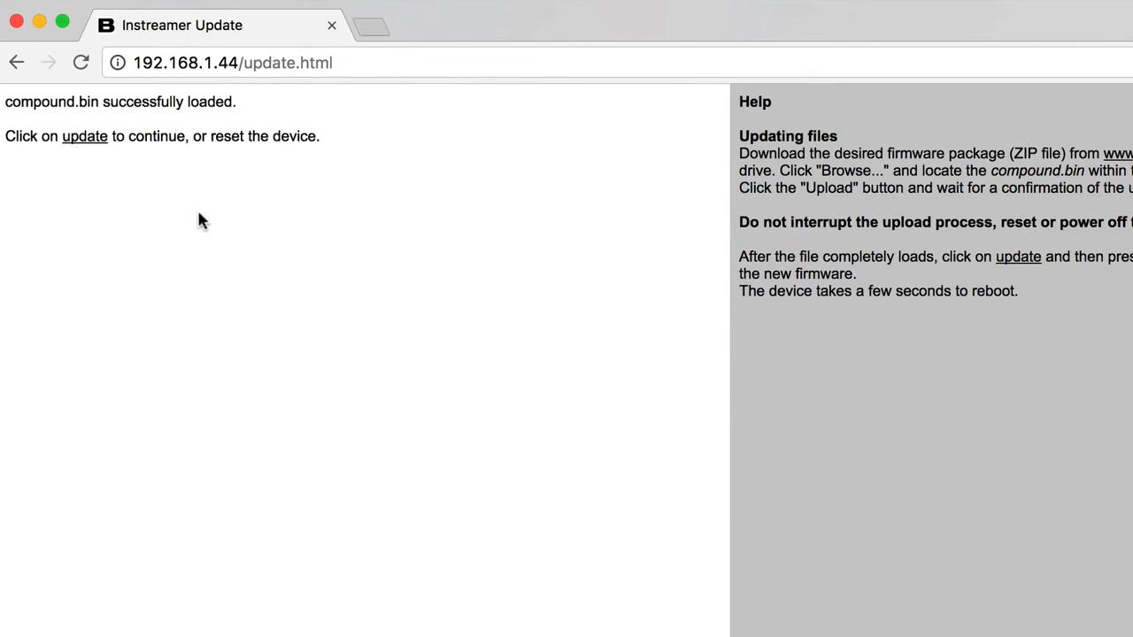
click(84, 135)
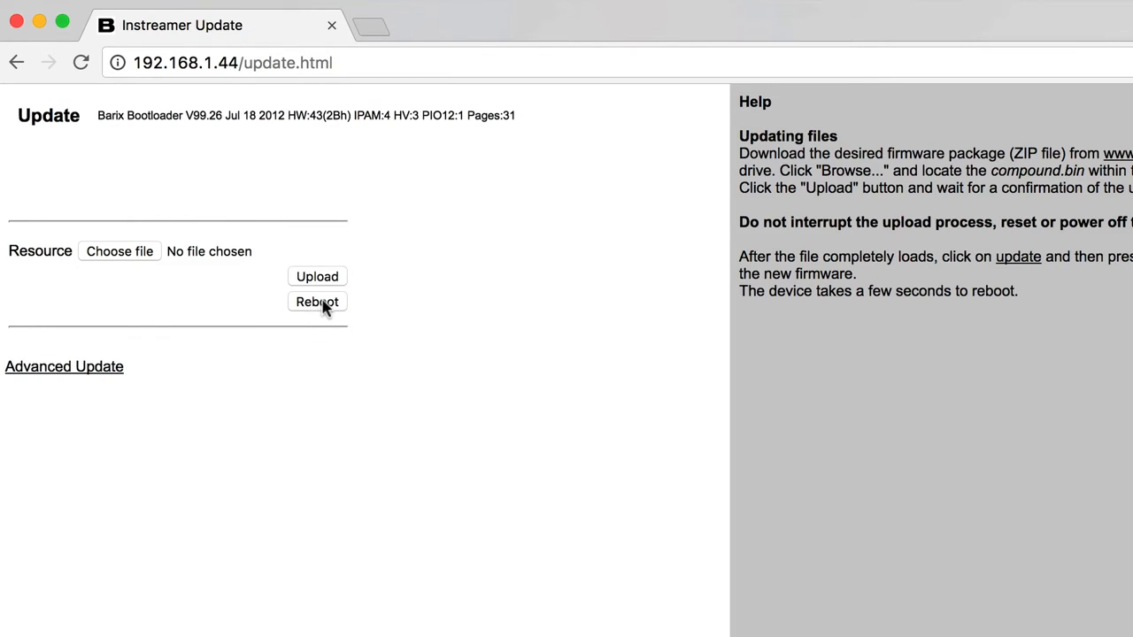
click(317, 300)
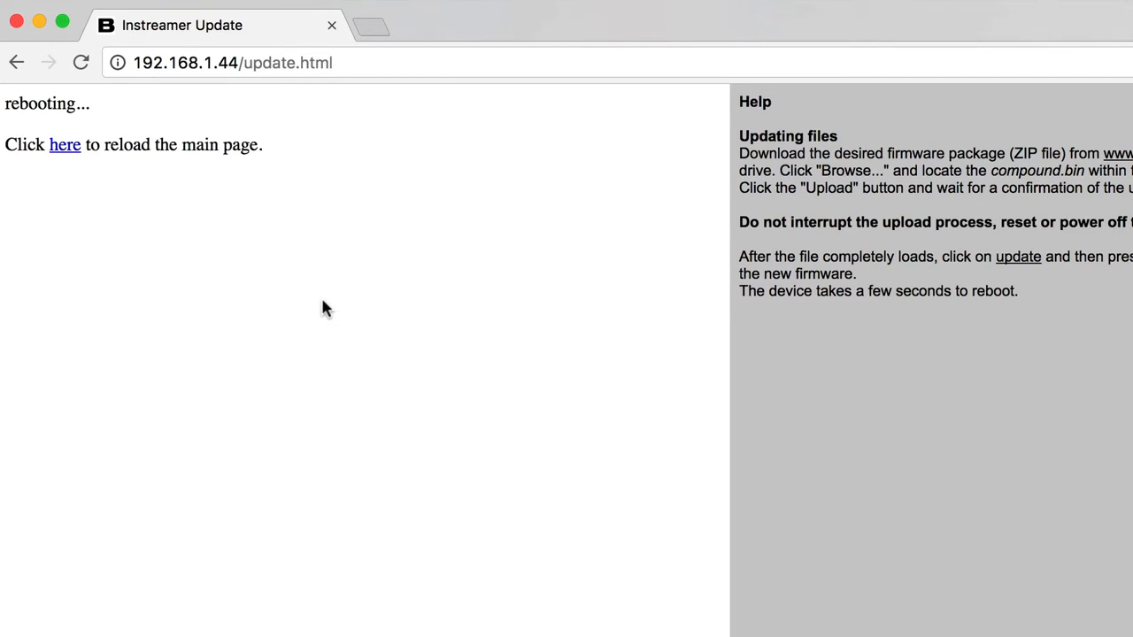
click(63, 144)
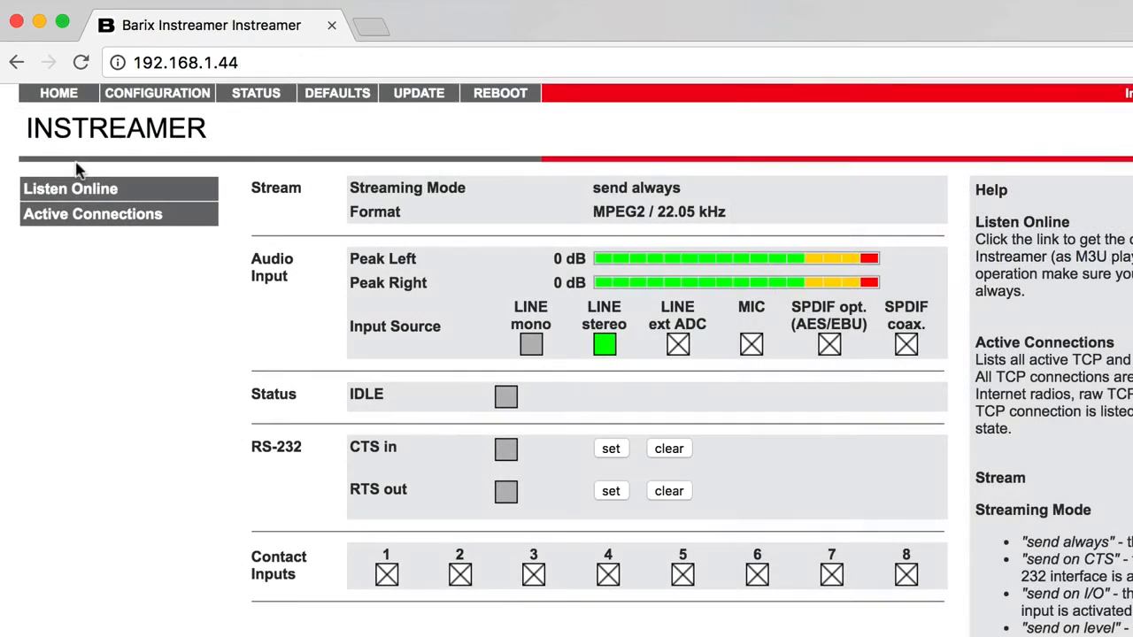
mouse_move(419, 93)
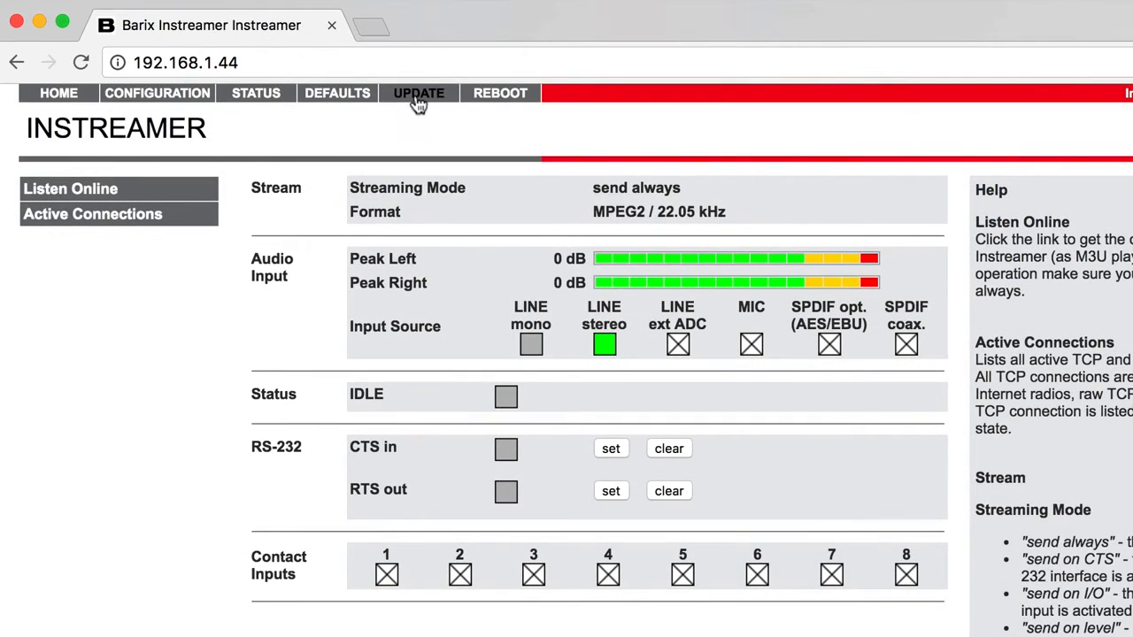
click(417, 93)
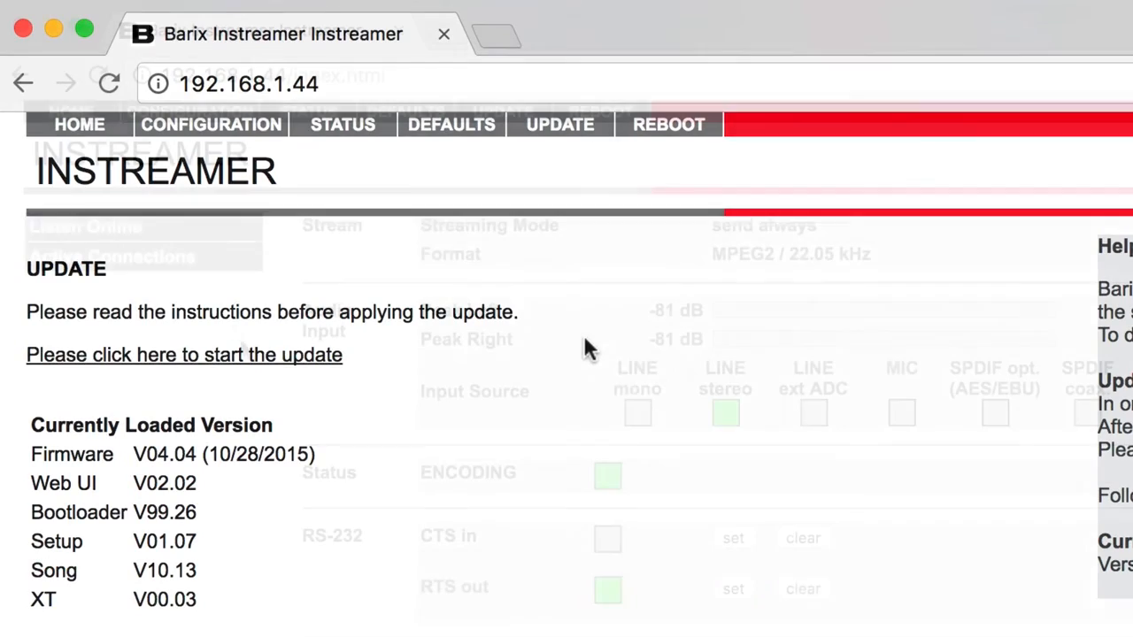
In Advanced Settings > Audio, choose line stereo MP3 at 128 kbps CBR
click(211, 124)
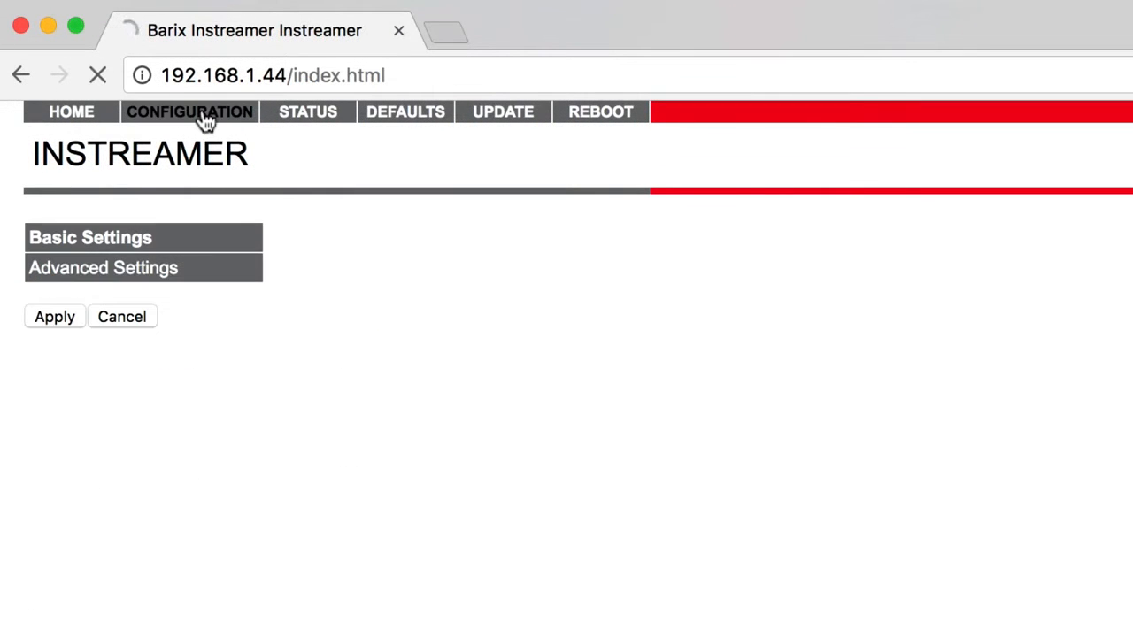
click(189, 111)
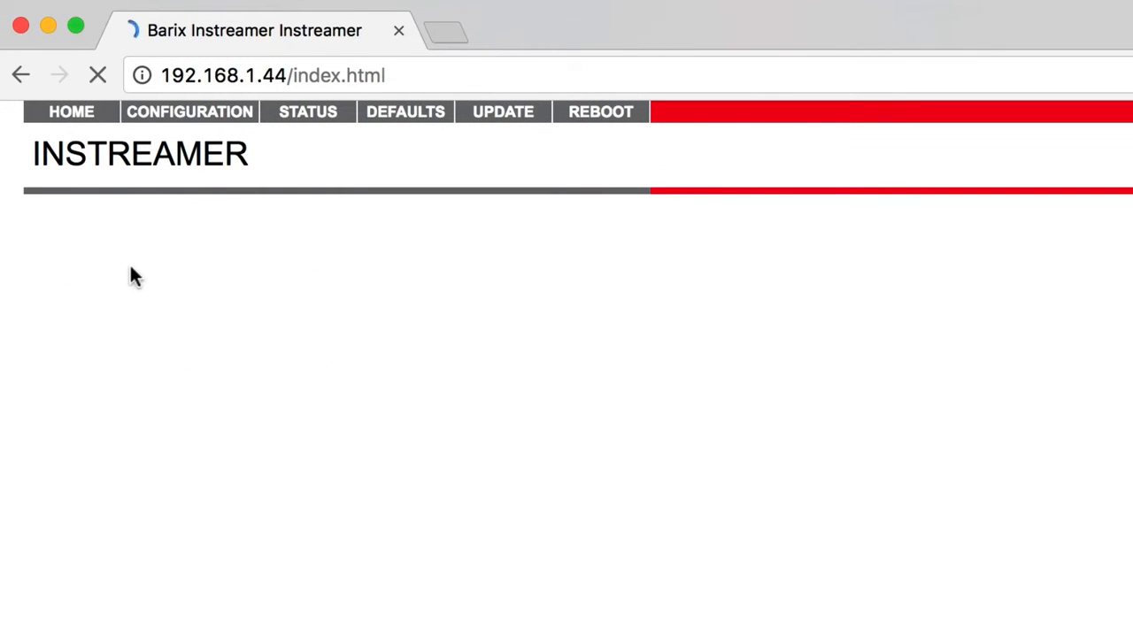
click(189, 112)
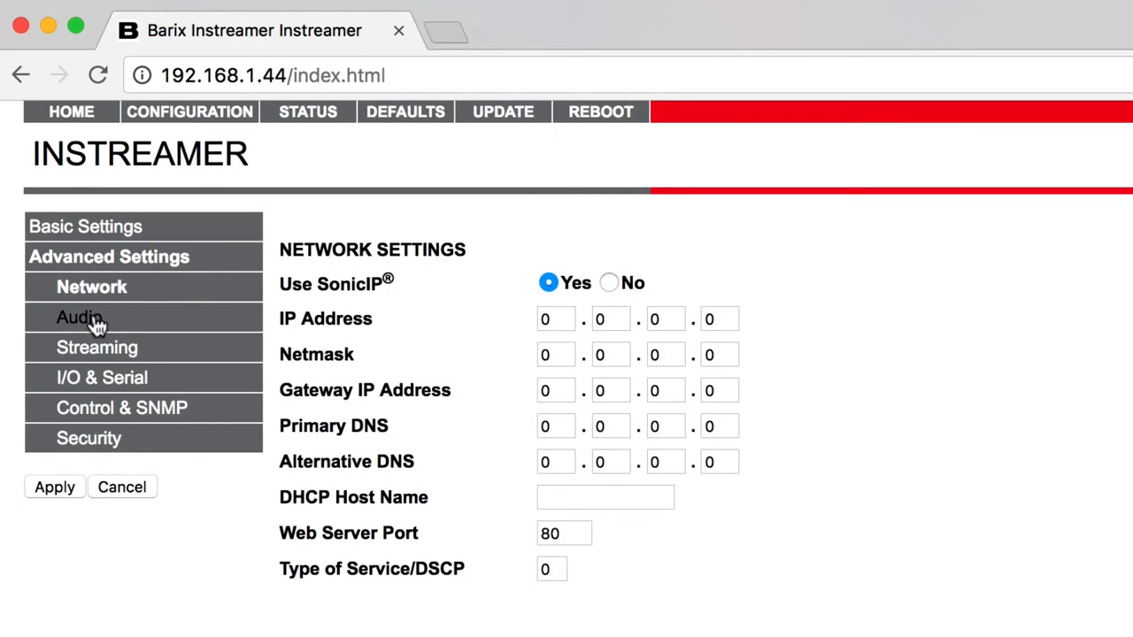
click(80, 317)
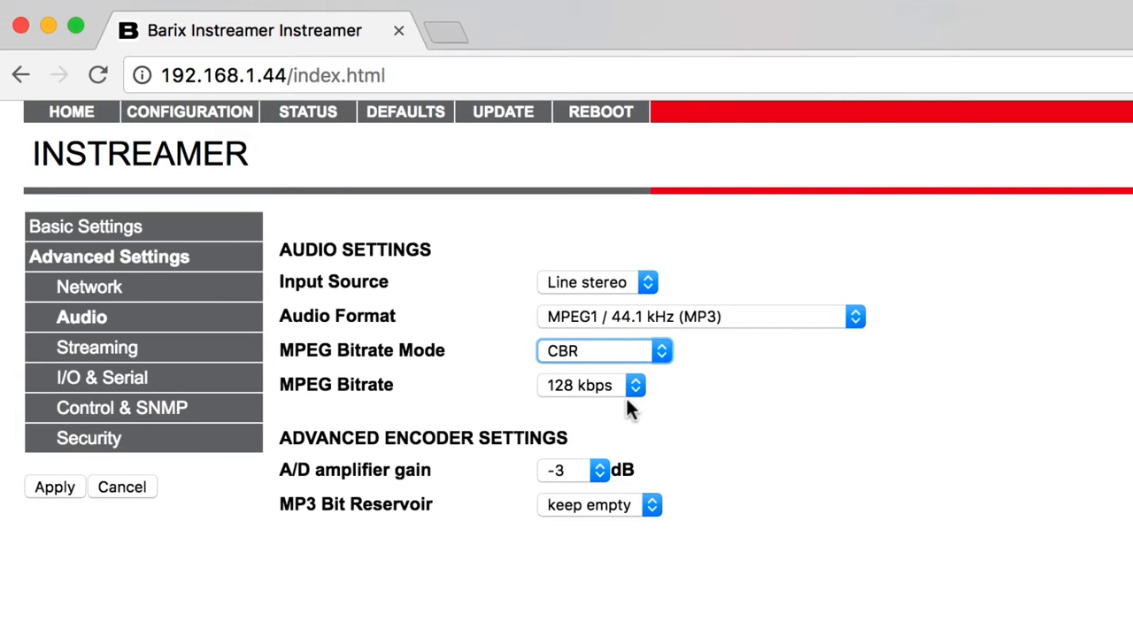
click(99, 347)
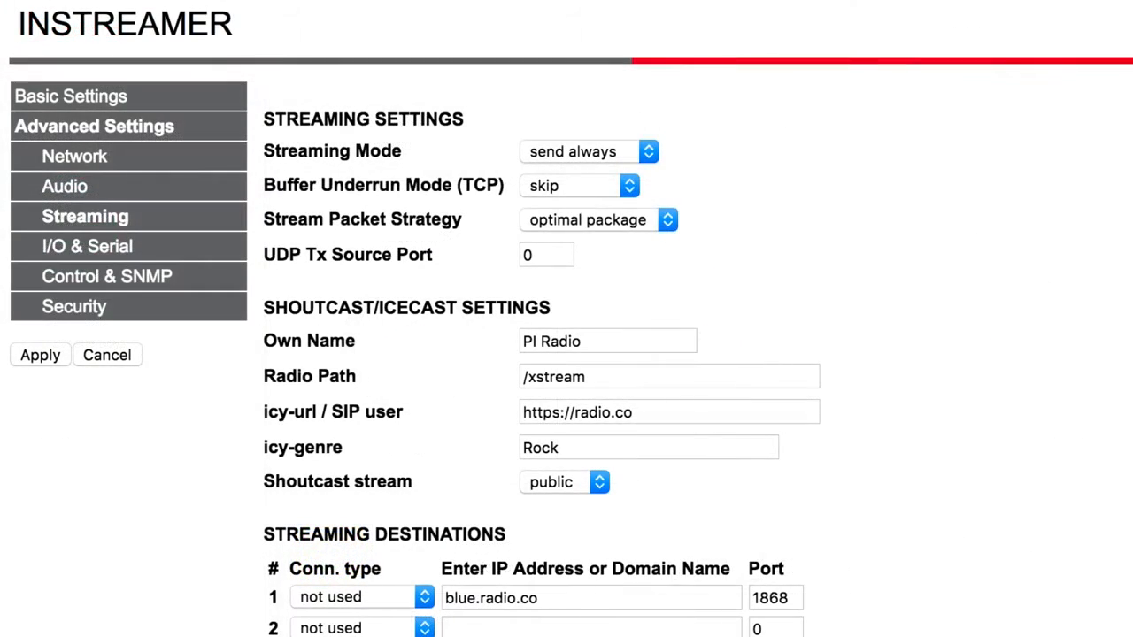
Enter the Icecast/Shoutcast password under Security and apply, restarting the device
click(74, 306)
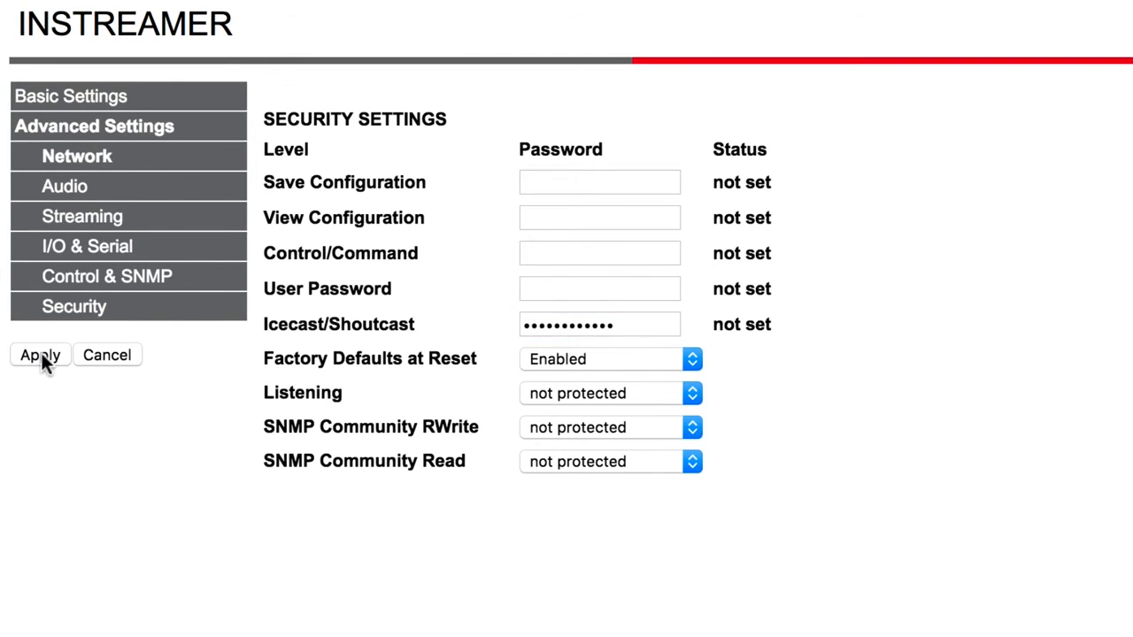
click(38, 354)
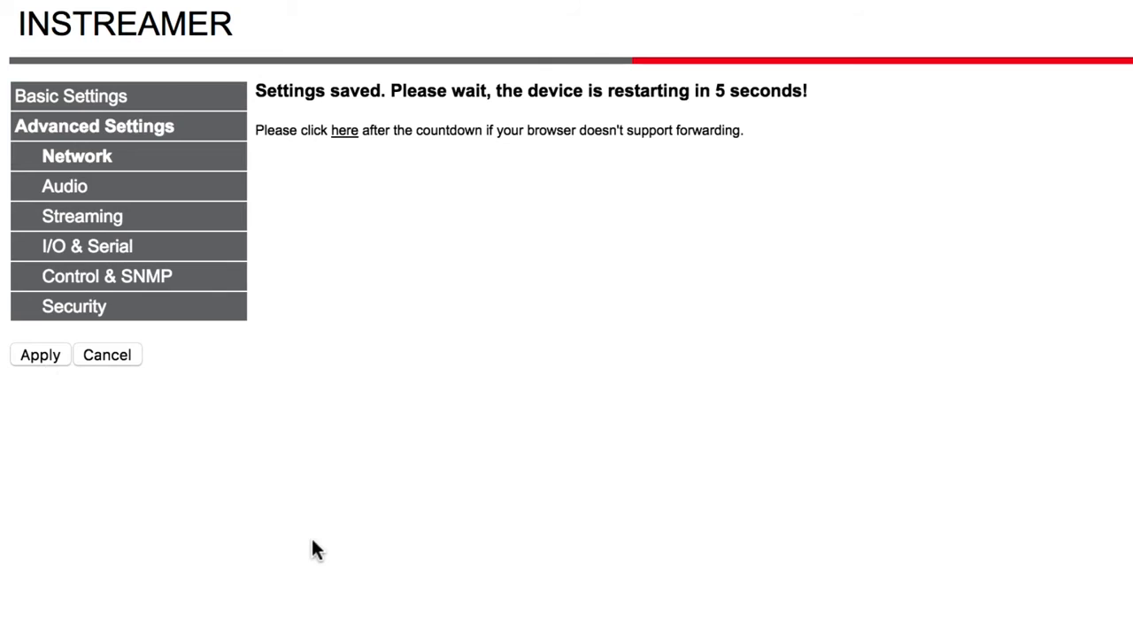